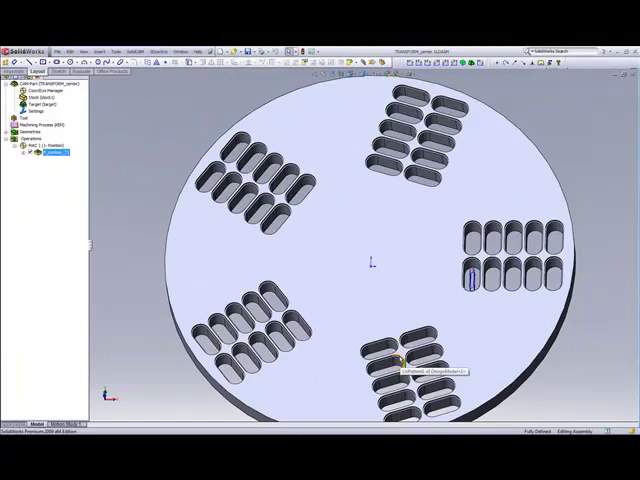
# - Bring up Transform for the P_contour_T1 slot operation from the Manager tree
pyautogui.rightClick(40, 152)
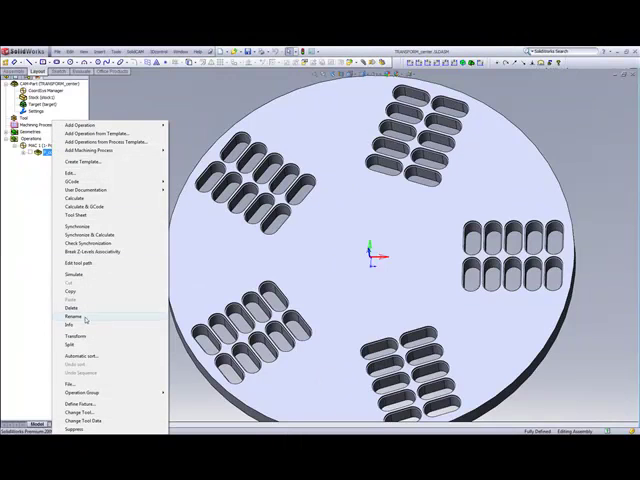
pyautogui.click(72, 336)
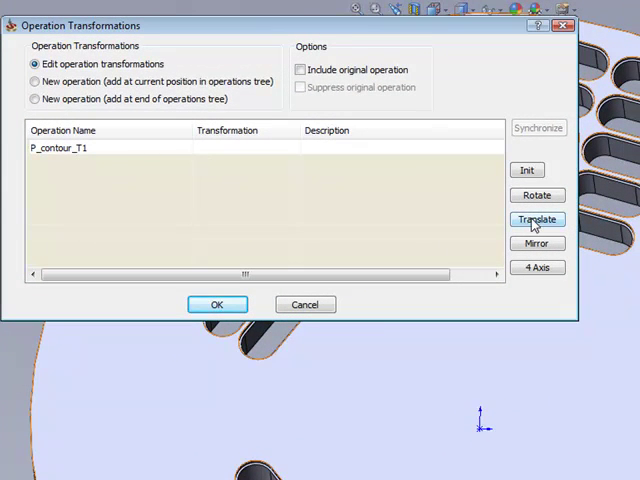
# - Define a Translate matrix of 2 rows by 5 columns, X step 10, Y step 20, columns first
pyautogui.click(536, 220)
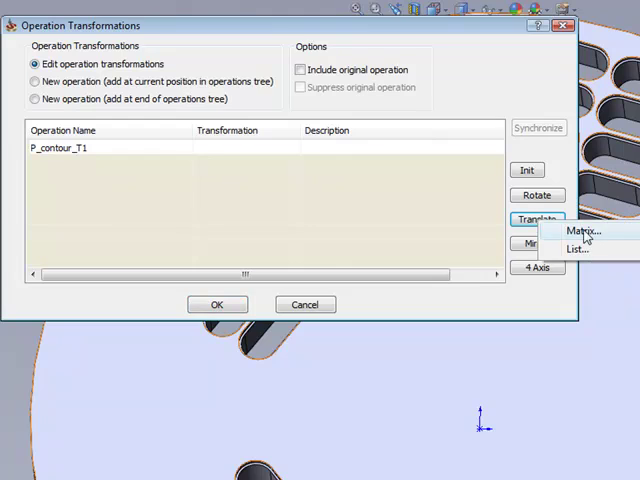
pyautogui.click(592, 232)
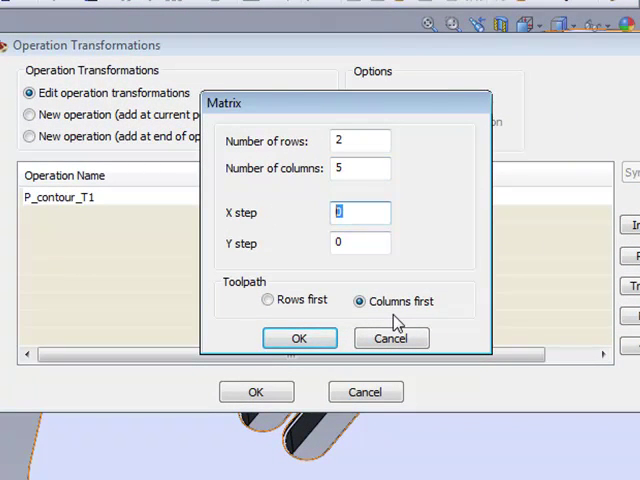
pyautogui.write('10')
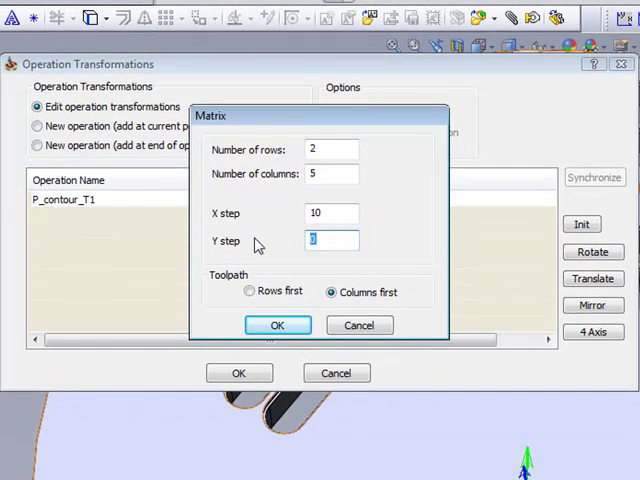
pyautogui.write('20')
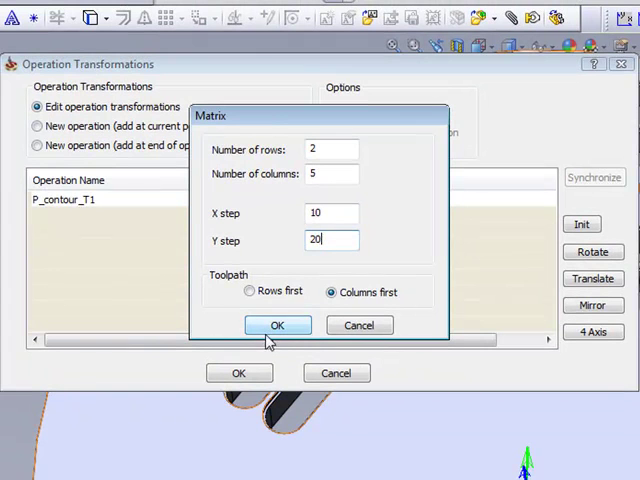
pyautogui.click(276, 324)
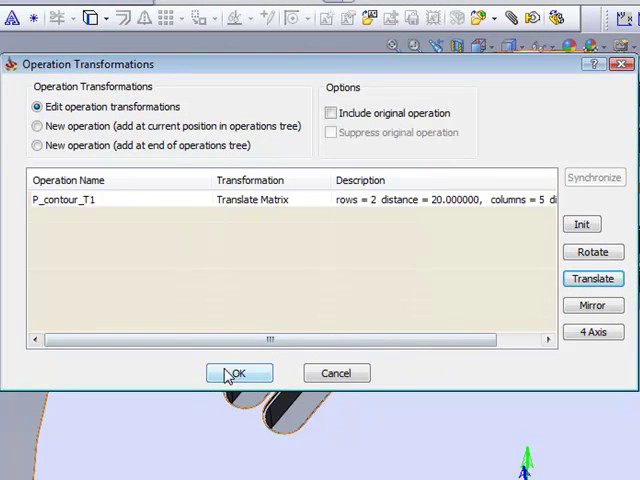
# - Confirm the Operation Transformations, then reopen Transform on the same operation
pyautogui.click(238, 372)
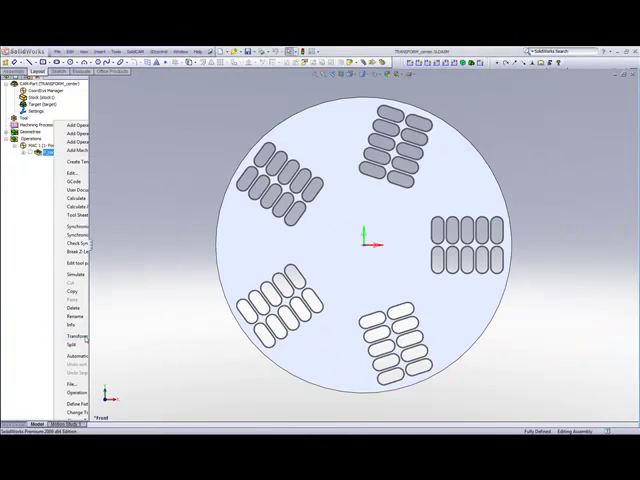
pyautogui.click(72, 336)
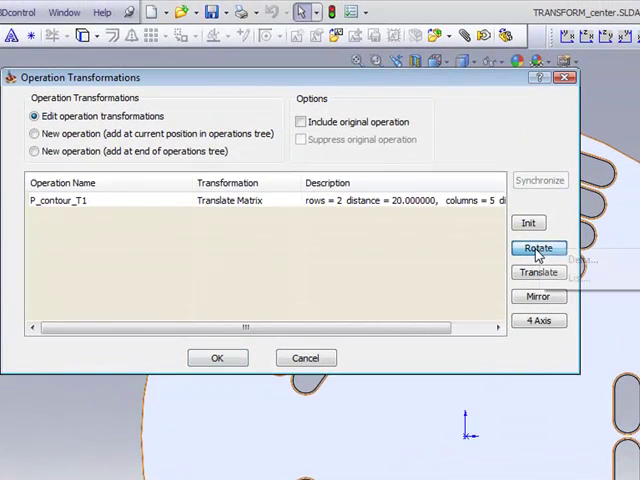
# - Add a Rotate list of 72° × 5 angles and apply it to the slot operation
pyautogui.click(538, 248)
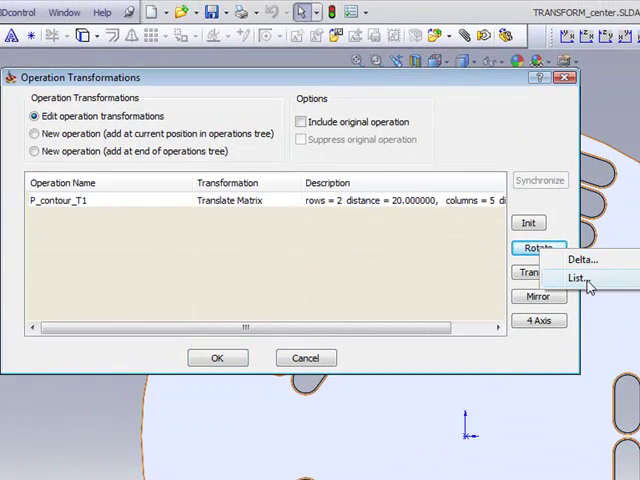
pyautogui.click(576, 276)
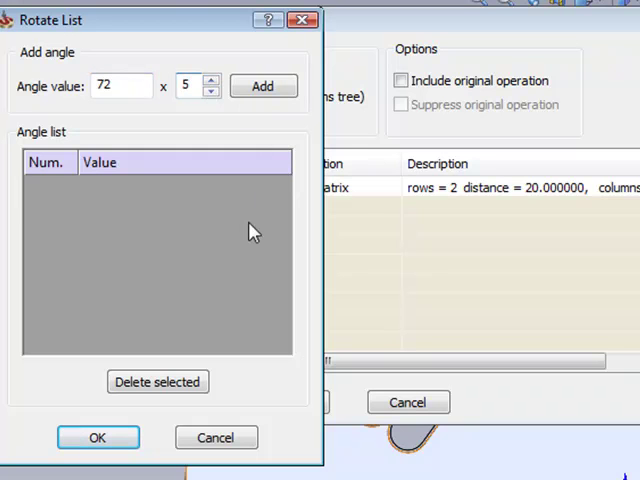
pyautogui.click(264, 86)
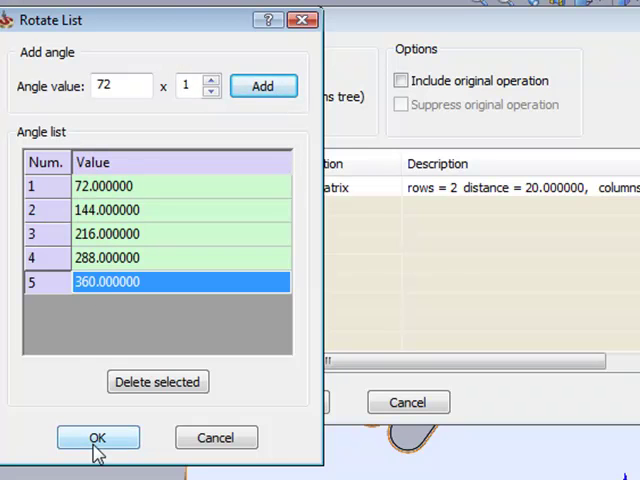
pyautogui.click(96, 438)
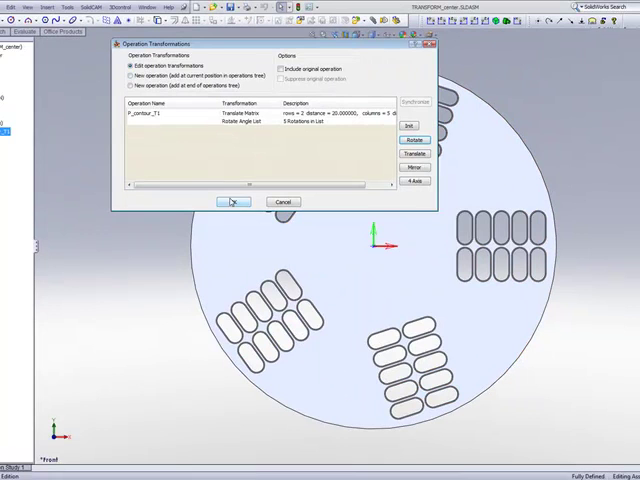
pyautogui.click(228, 200)
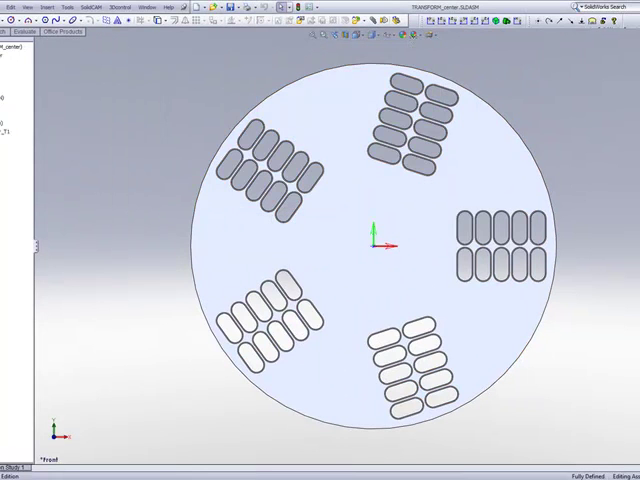